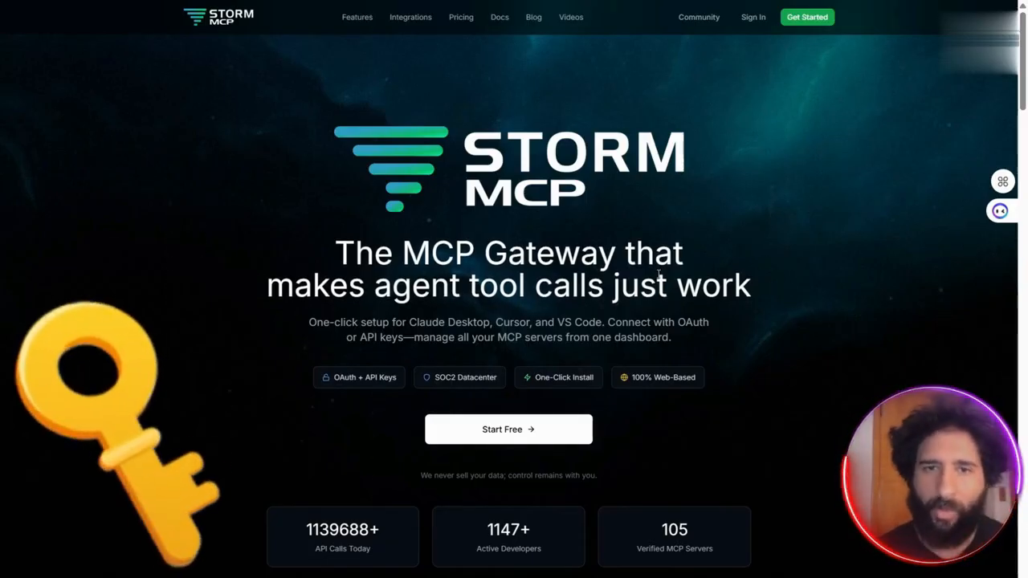
Step: Scroll from the landing page hero past 'Why Storm MCP?' to the 100+ Integrations grid
scroll(down, 3)
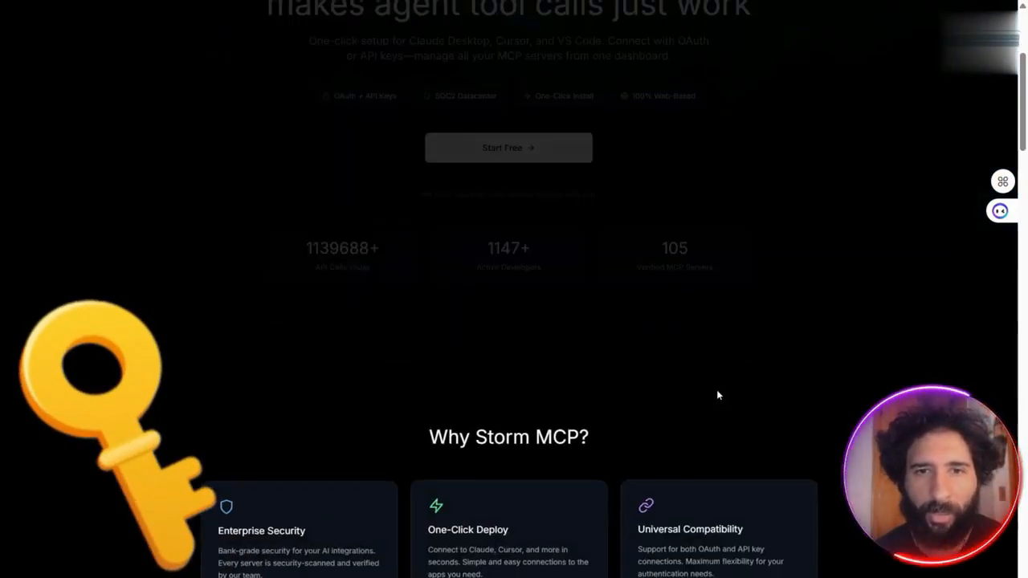
scroll(down, 3)
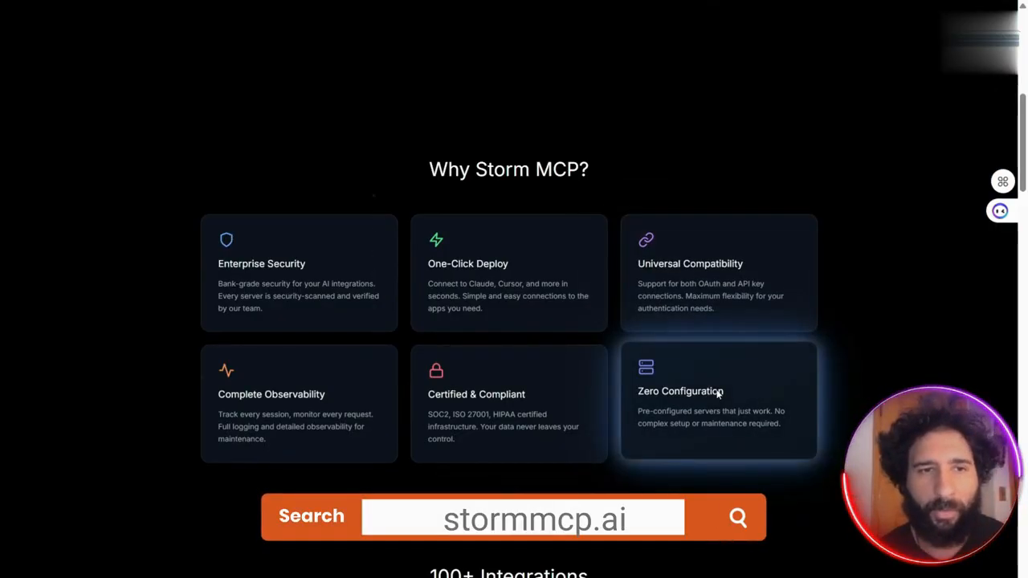
mouse_move(416, 257)
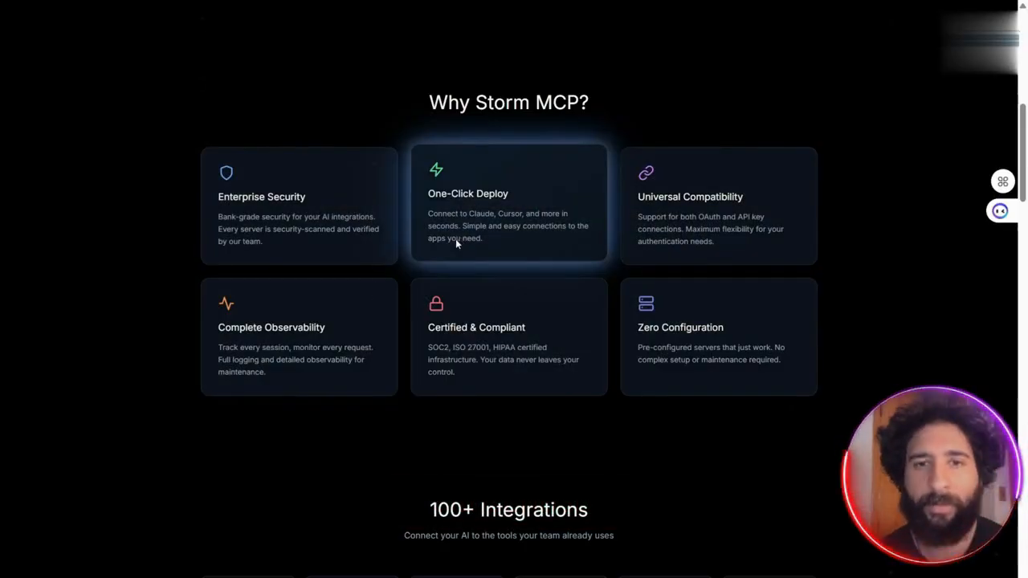
scroll(down, 3)
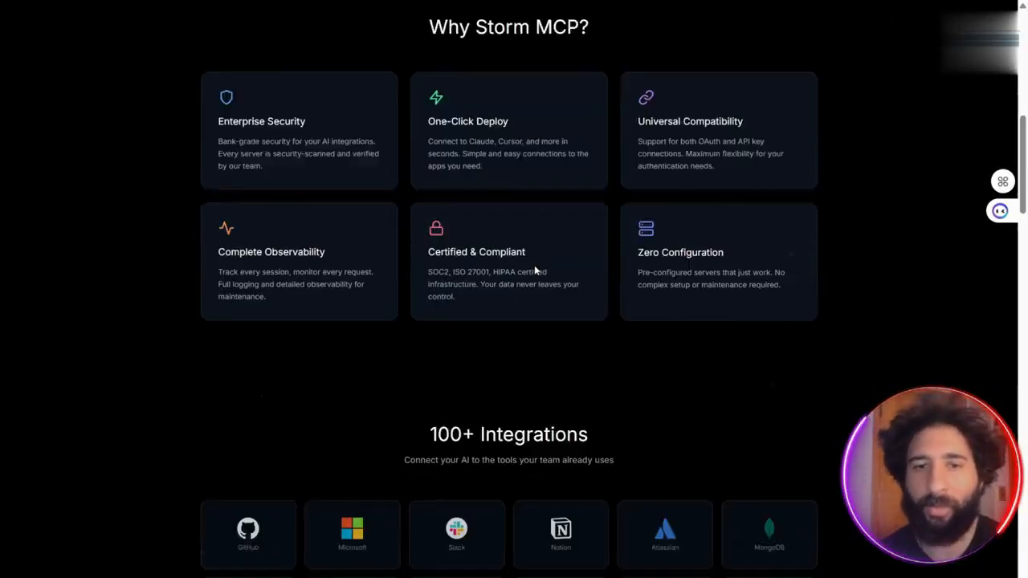
scroll(down, 3)
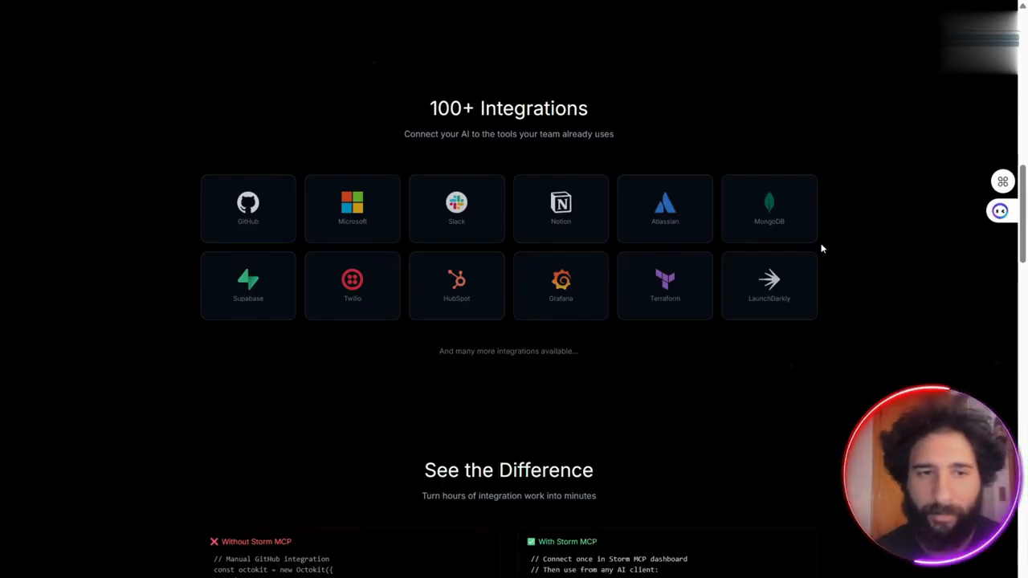
Step: Scroll past See the Difference, Authentication Done Right and How It Works to Simple Pricing
scroll(down, 3)
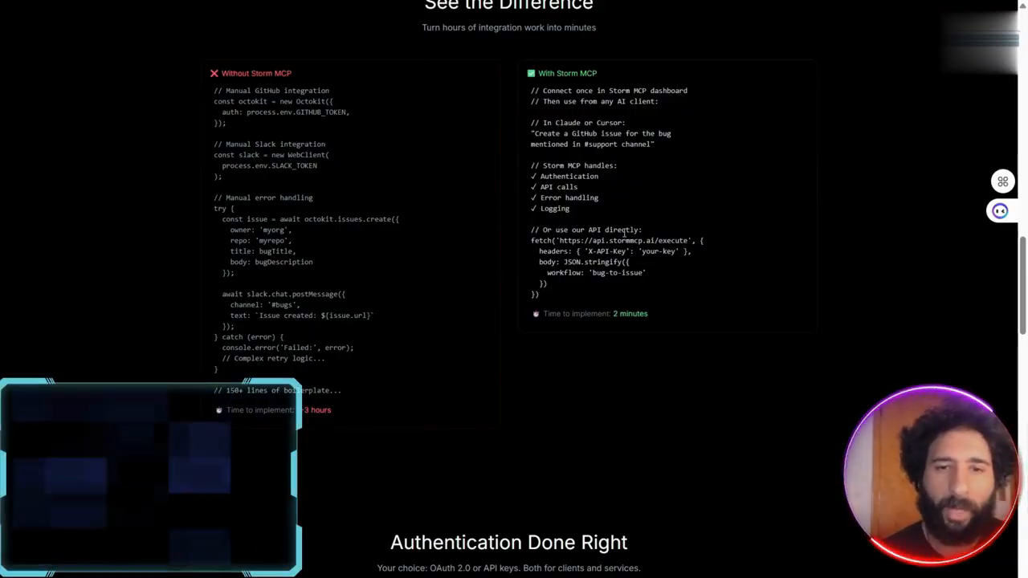
scroll(down, 3)
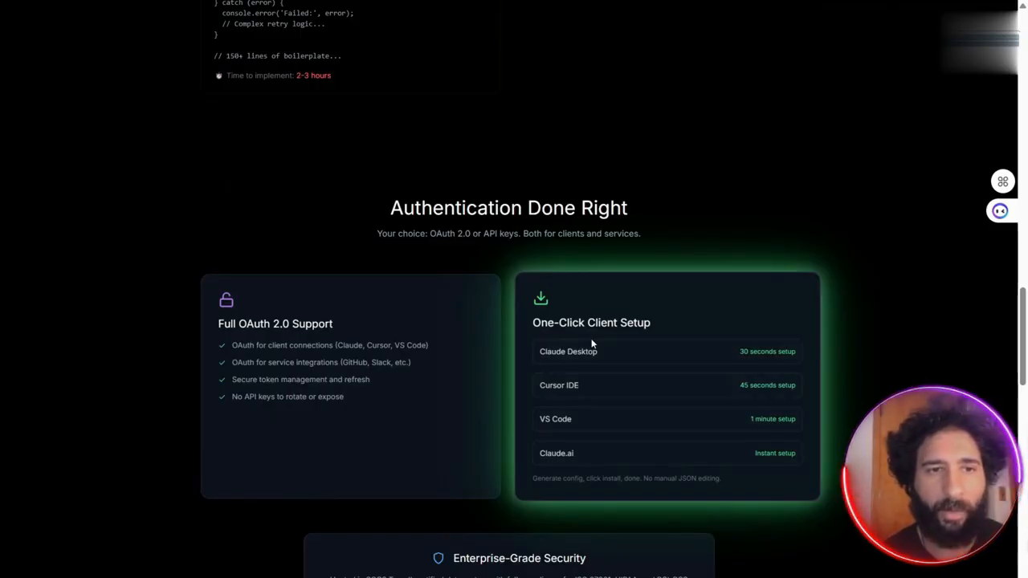
scroll(down, 3)
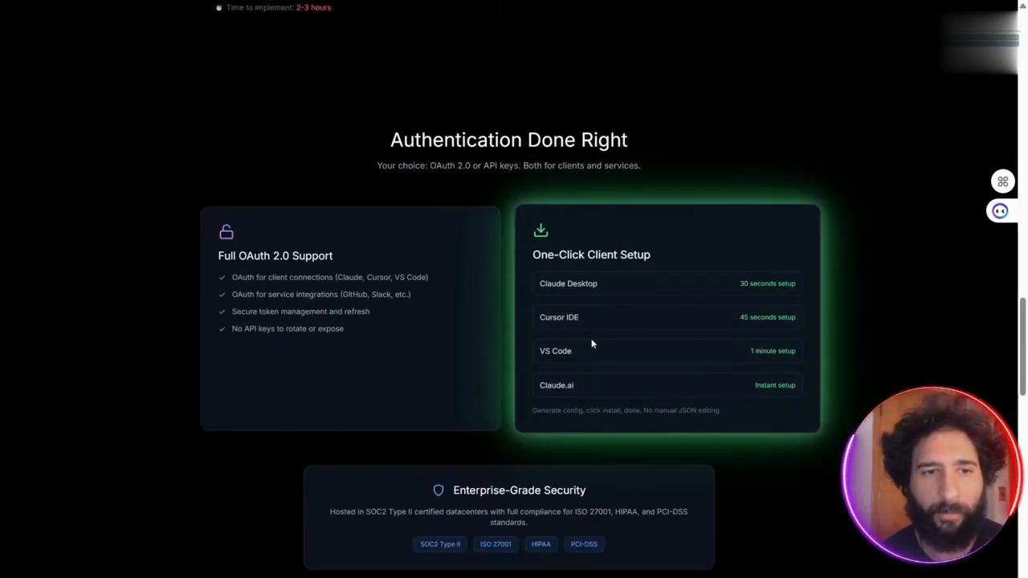
scroll(down, 3)
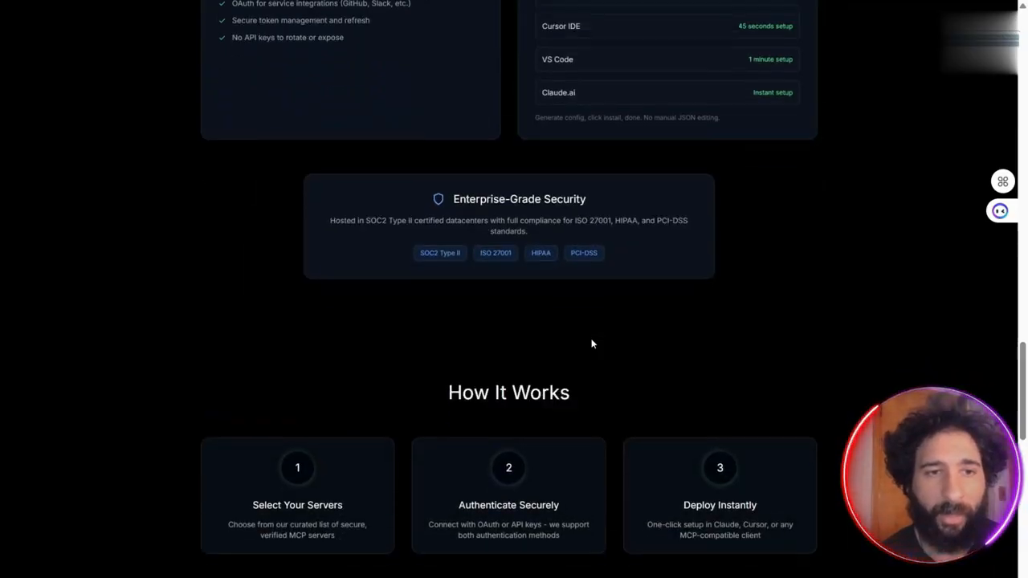
scroll(down, 3)
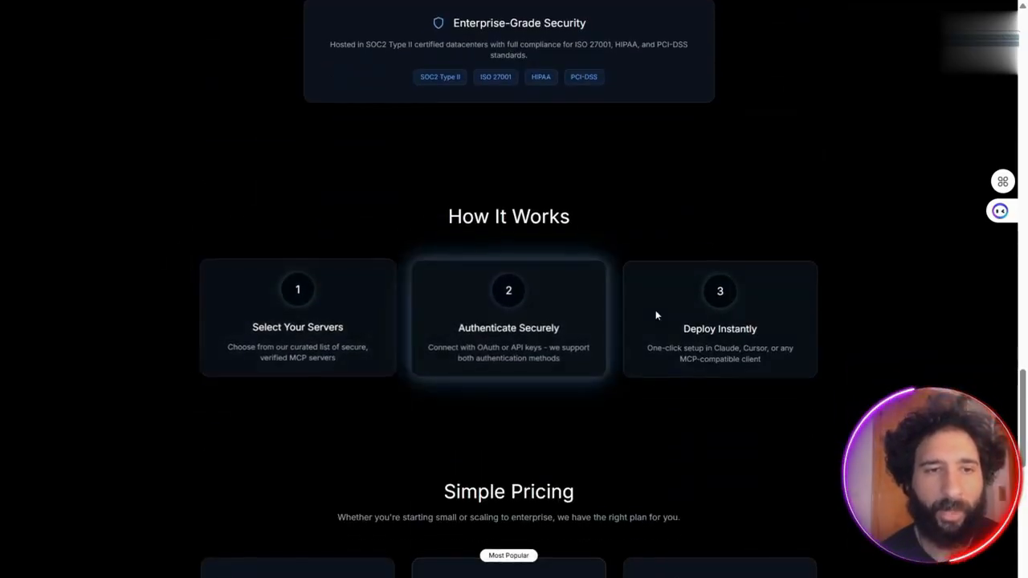
scroll(down, 3)
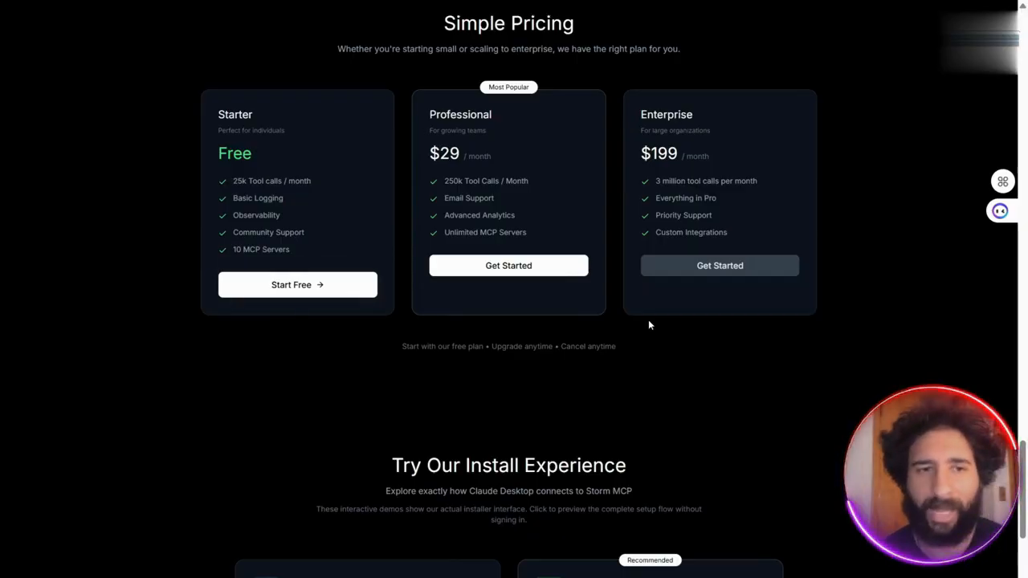
scroll(down, 3)
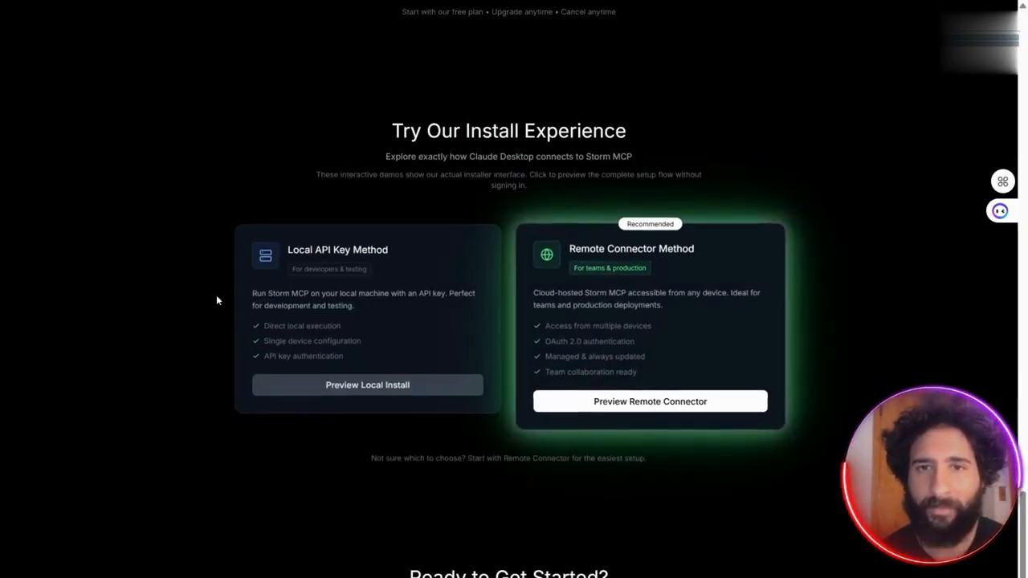
scroll(down, 3)
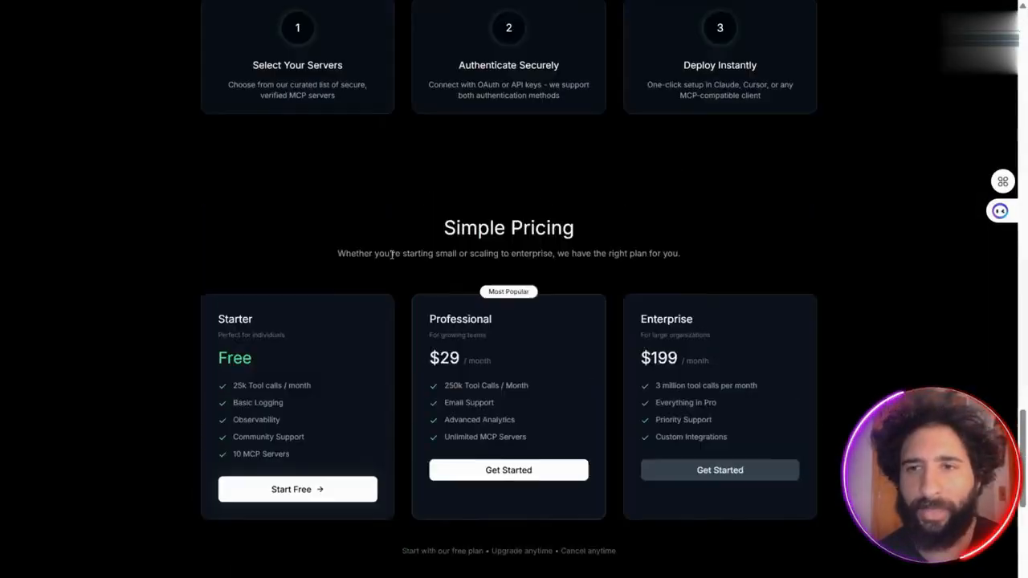
scroll(up, 3)
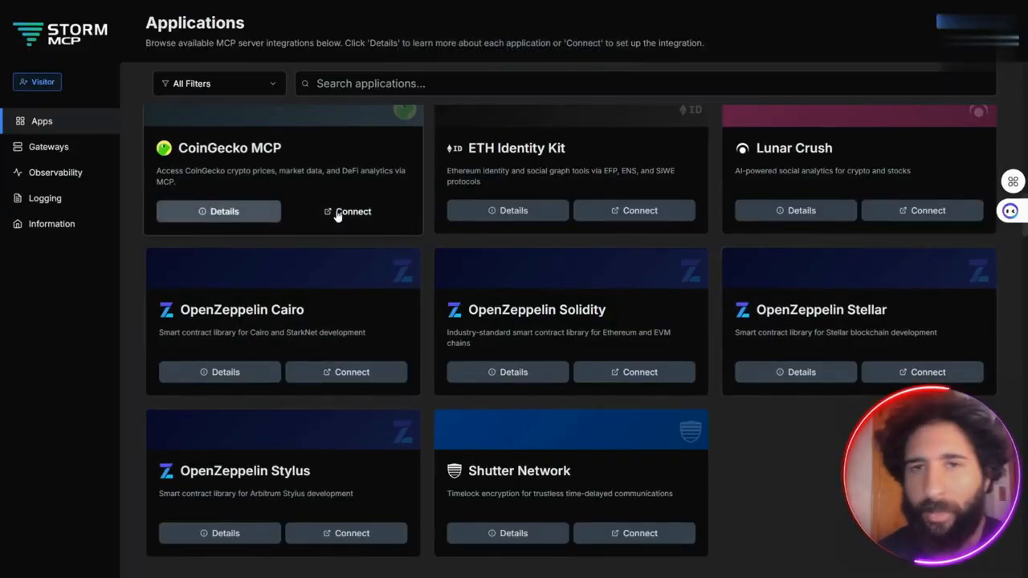
Step: Scroll the Apps catalogue through Communication and Data apps, reaching the 'Sign In or Sign Up' prompt
scroll(down, 3)
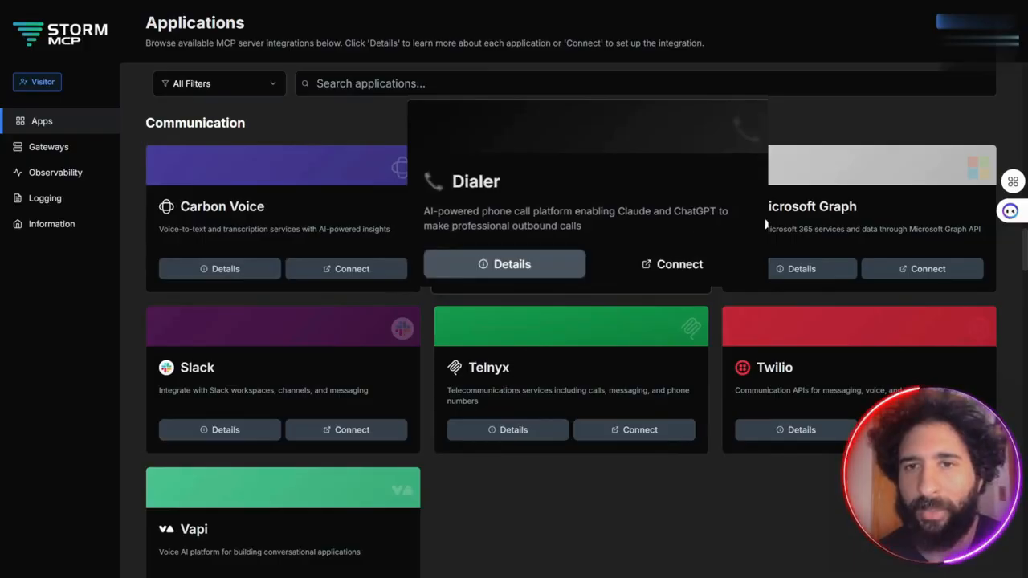
scroll(down, 3)
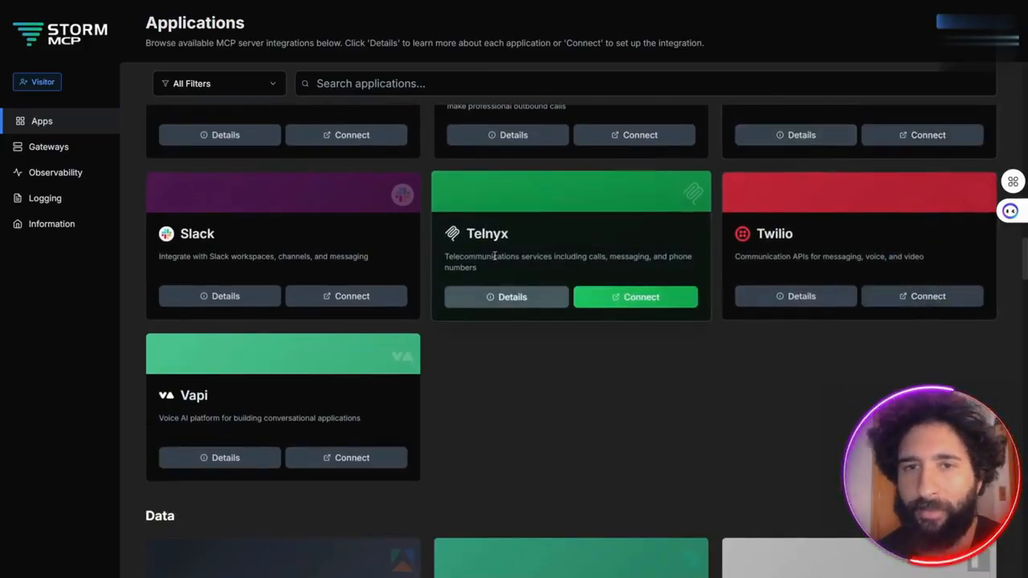
scroll(down, 3)
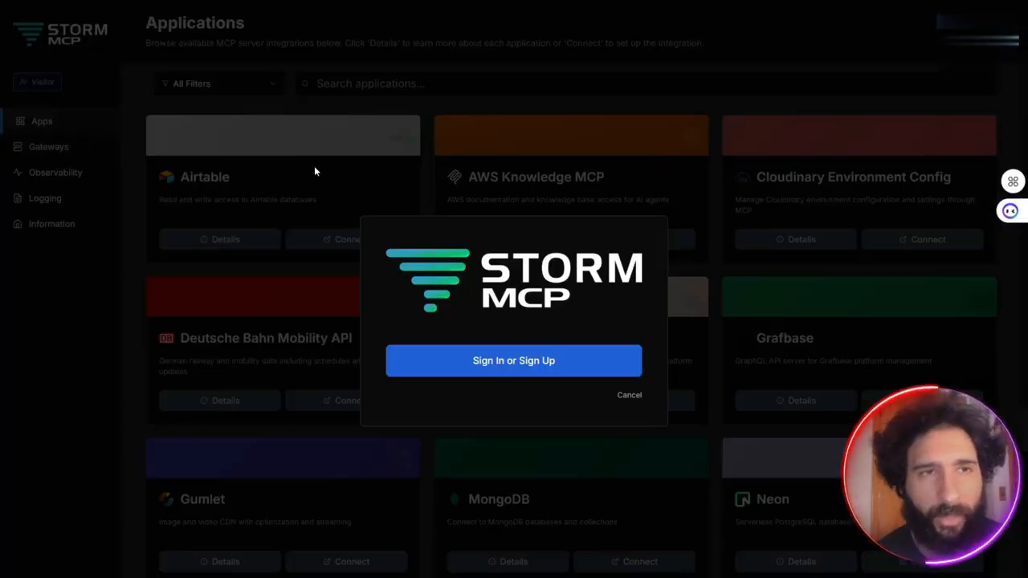
Step: Cancel the 'Sign In or Sign Up' dialog to return to the Data integrations grid
click(629, 394)
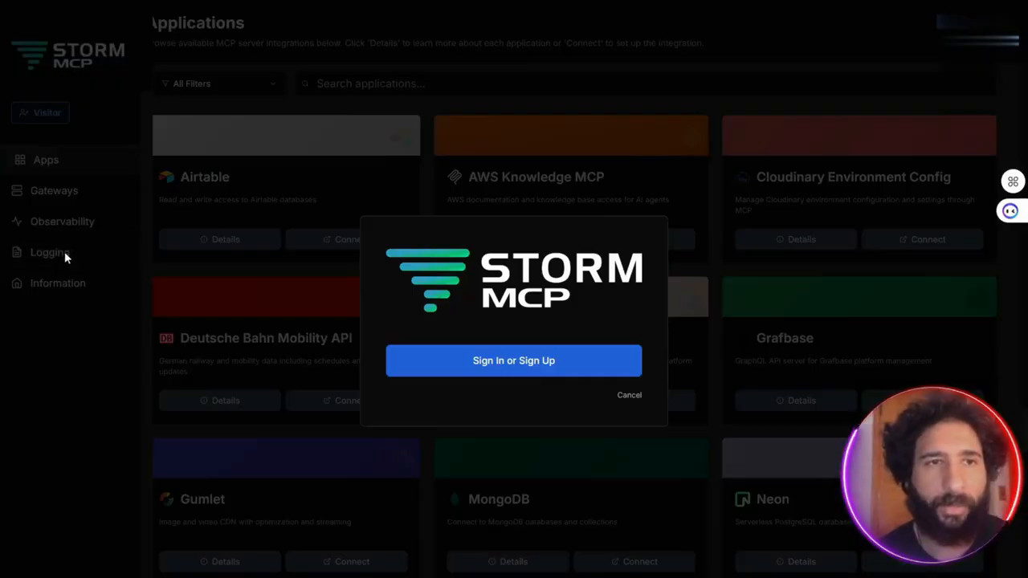
click(629, 394)
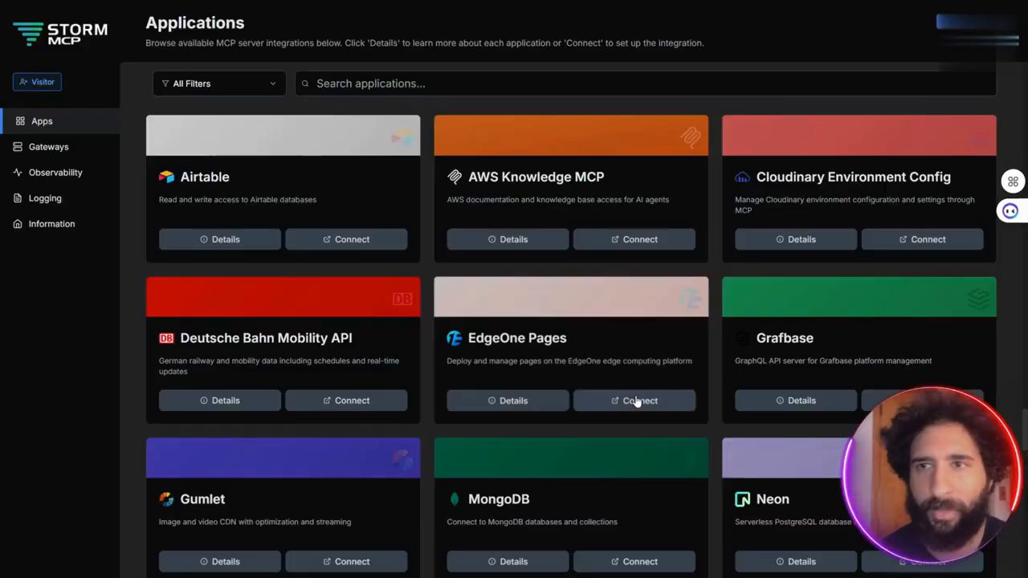
Step: View the Cloudinary Analysis details, then go back to the full Apps catalogue
scroll(down, 3)
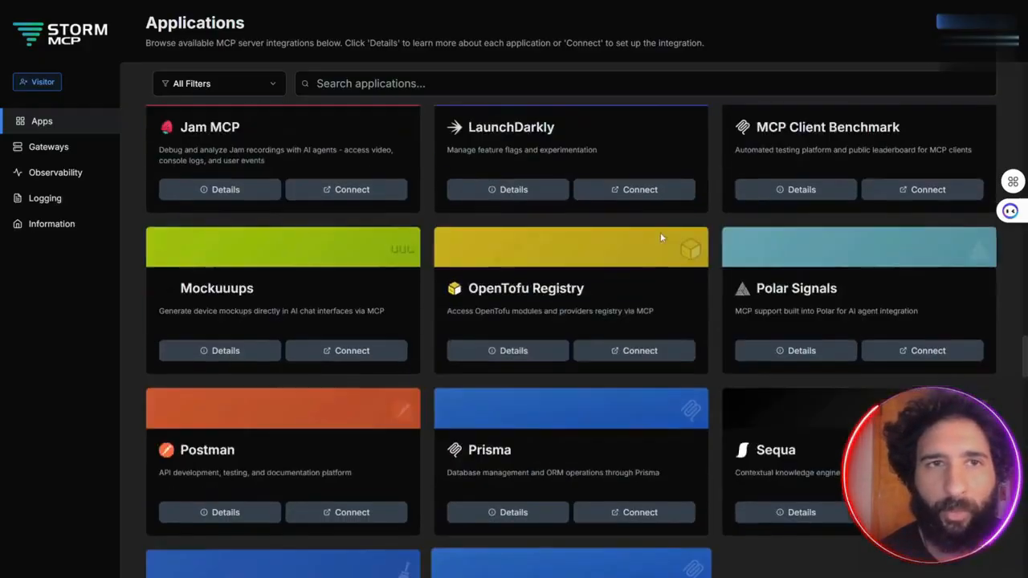
scroll(down, 3)
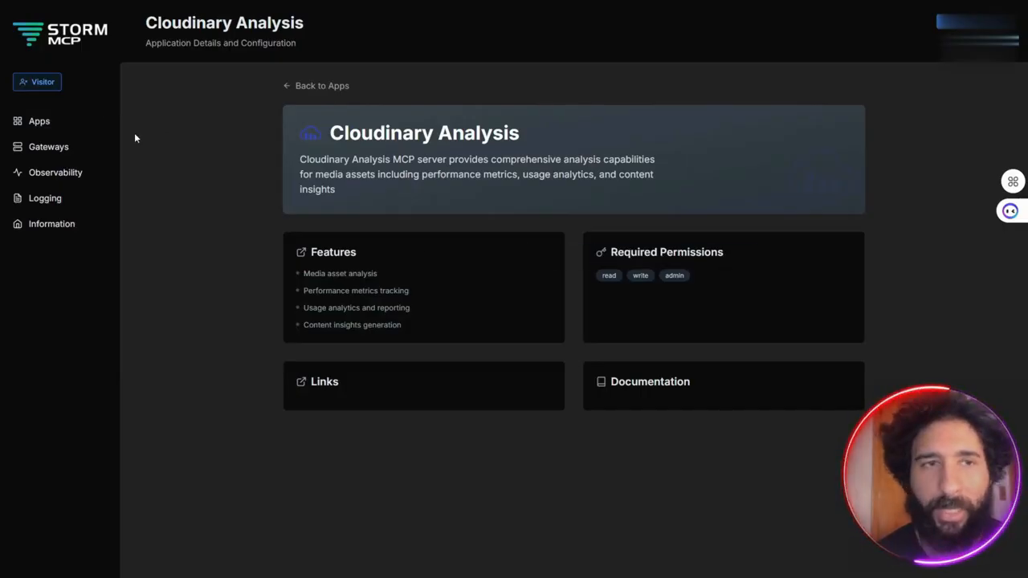
click(39, 121)
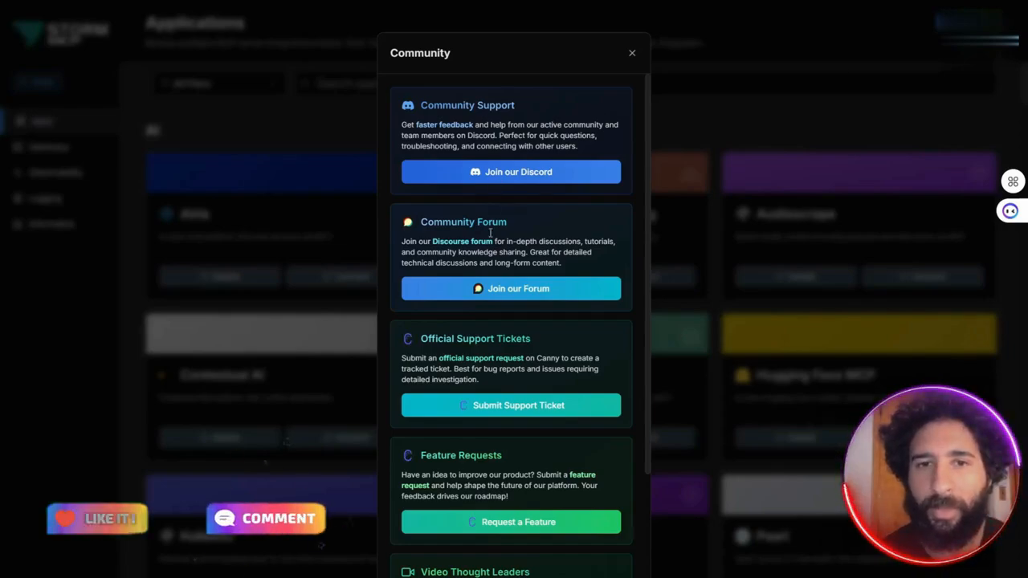
Step: Open the Gateways section and open, then close, the empty Create New Gateway dialog
scroll(down, 3)
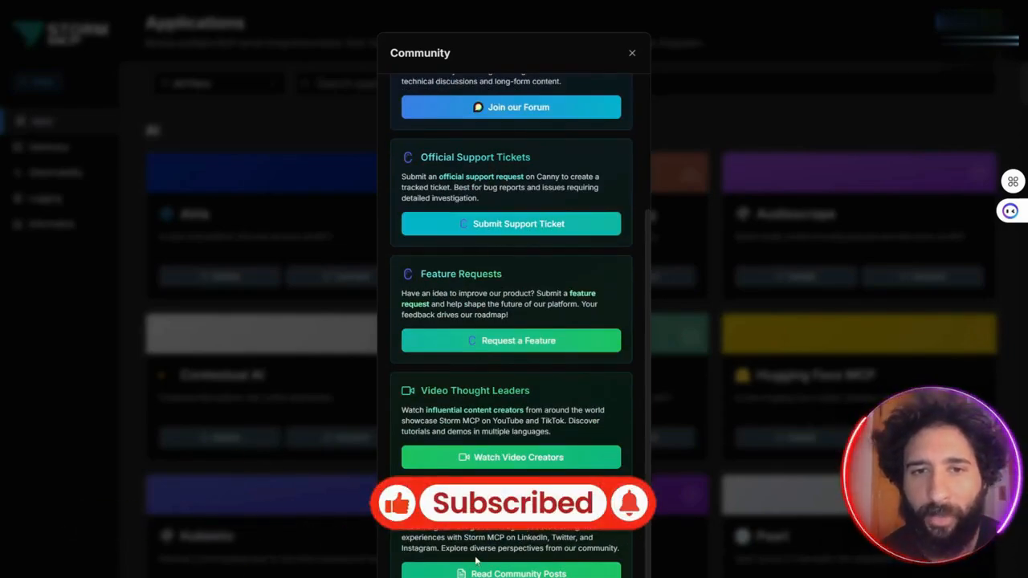
click(632, 53)
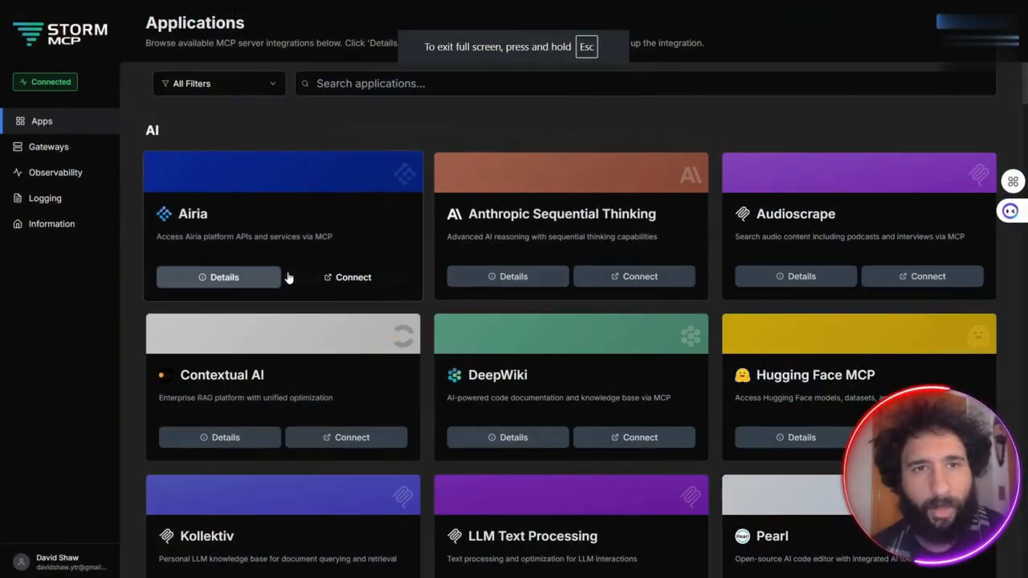
scroll(down, 3)
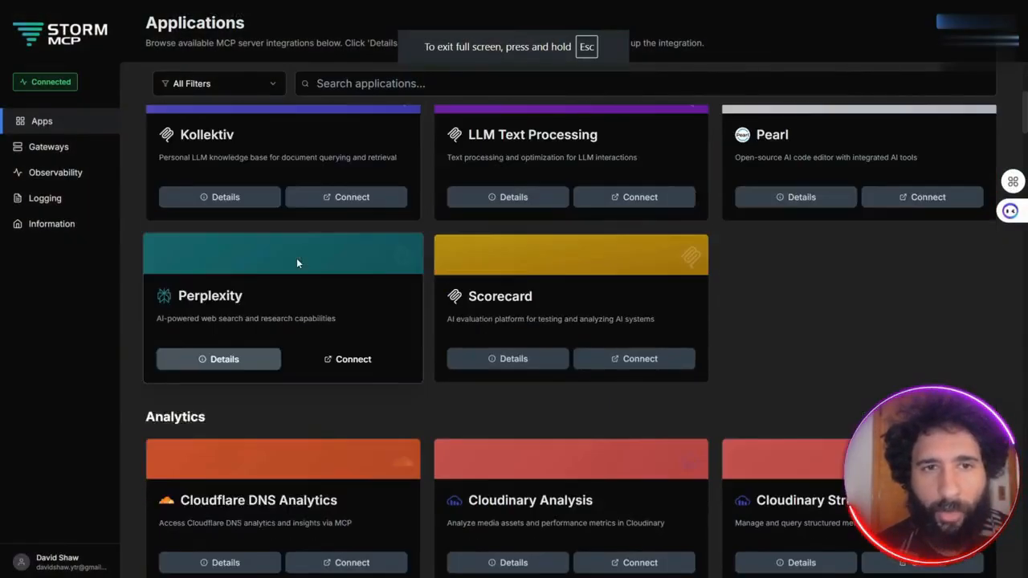
click(49, 146)
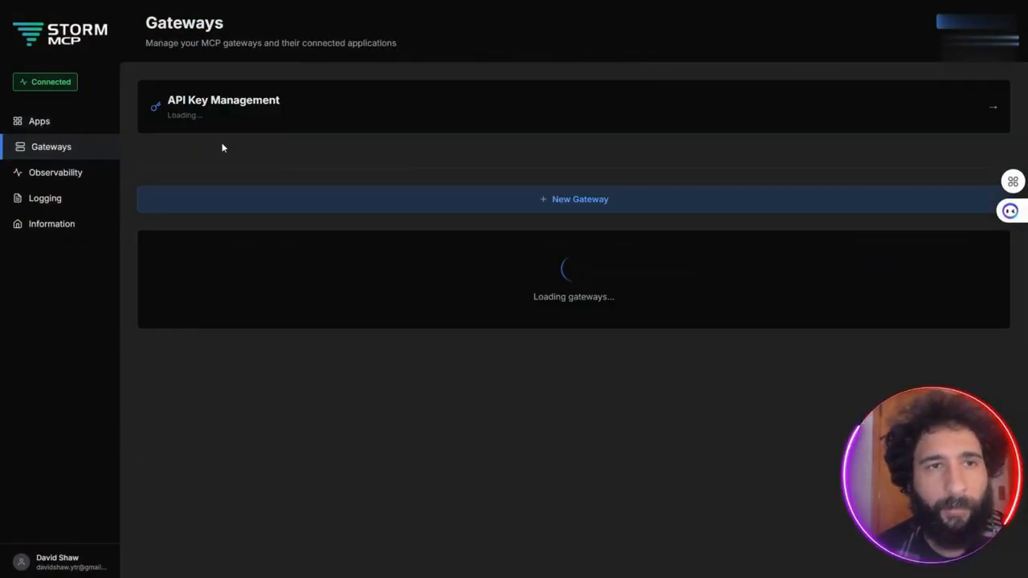
click(573, 199)
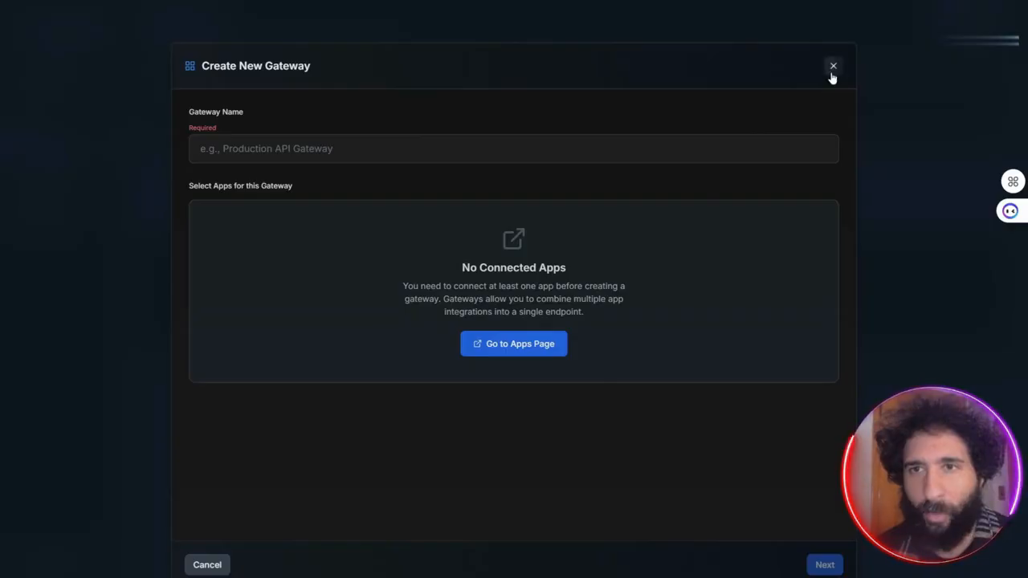
click(833, 66)
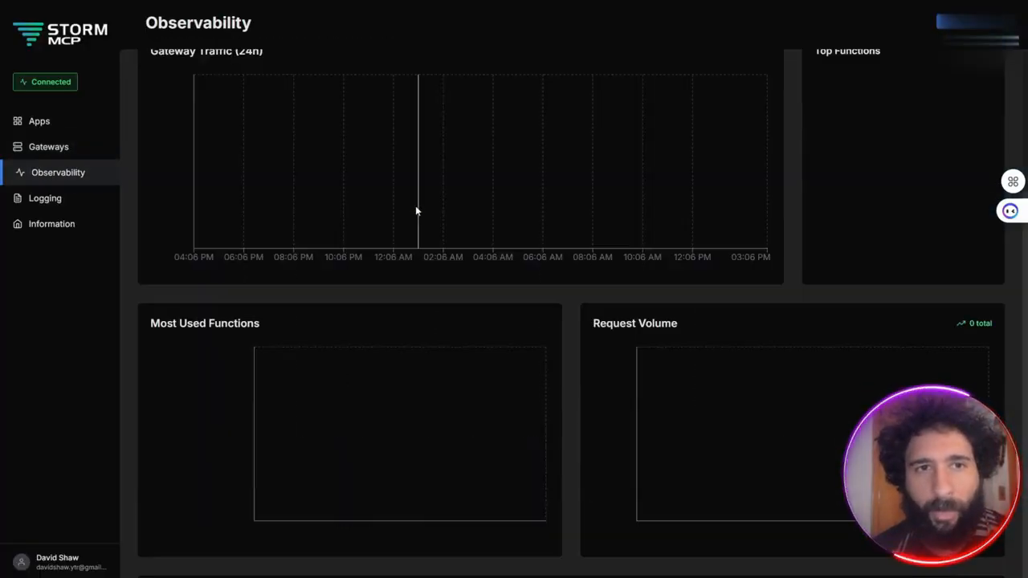
Step: Show 7-day Observability traffic, then view the empty Request Logs
click(354, 78)
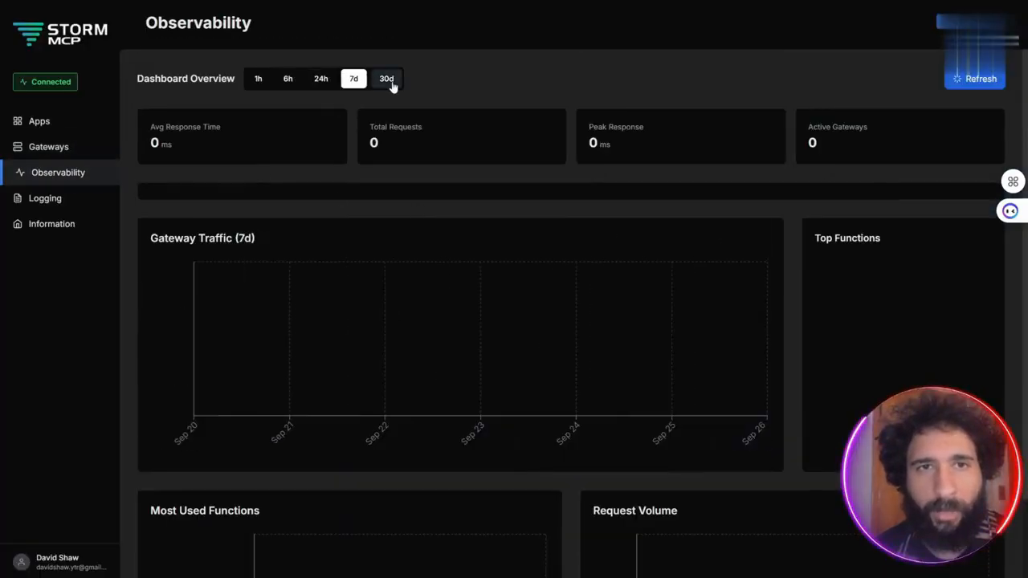
click(321, 78)
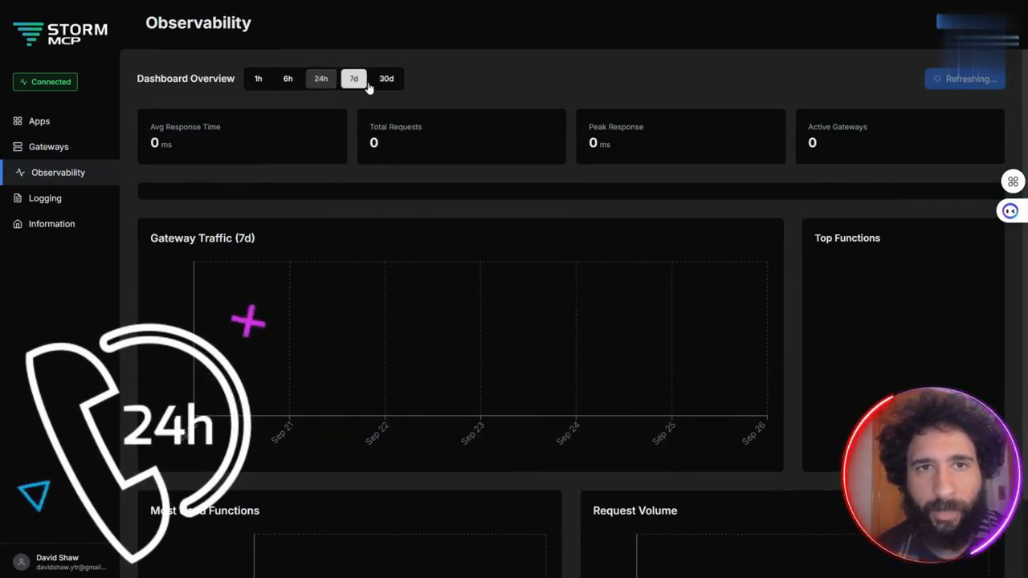
click(45, 197)
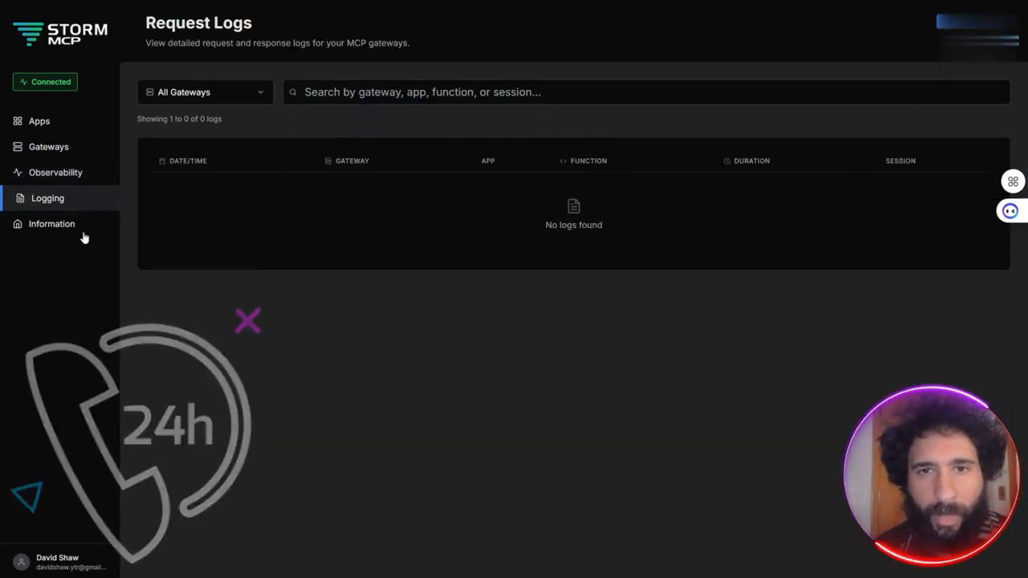
Step: On the Information page, view tutorial videos, the empty What's New feed, and Socials links
click(52, 224)
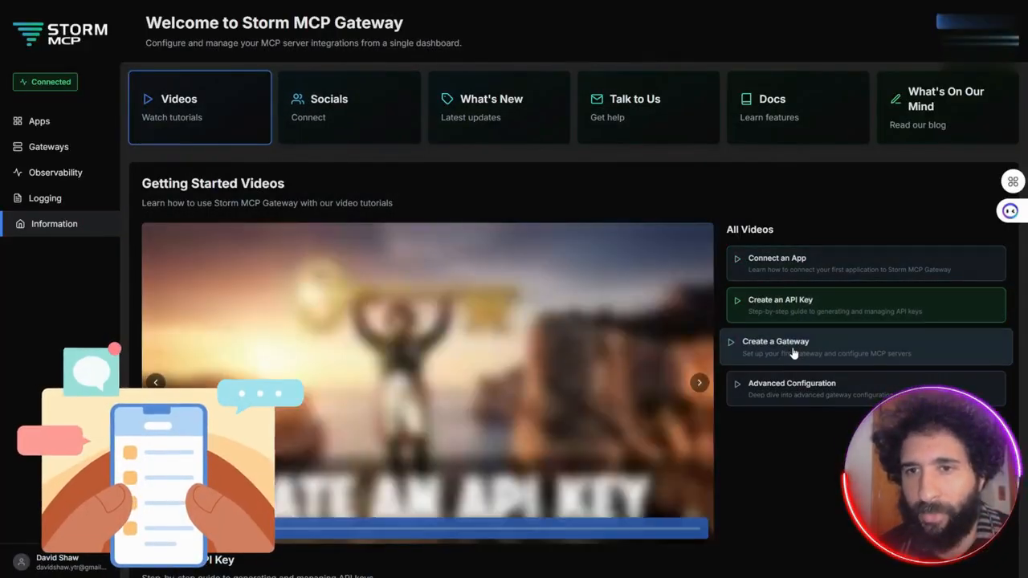
click(866, 389)
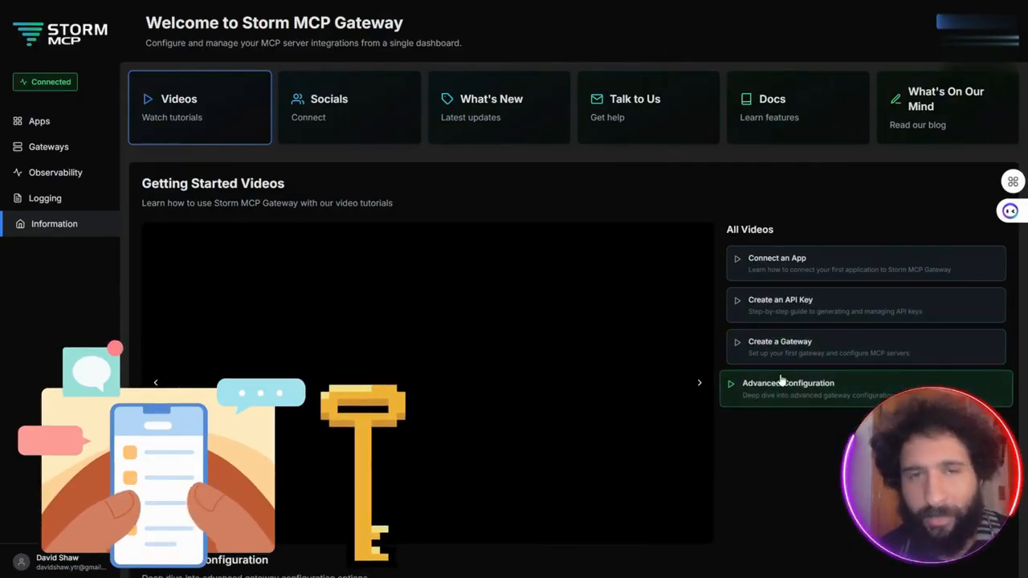
click(490, 107)
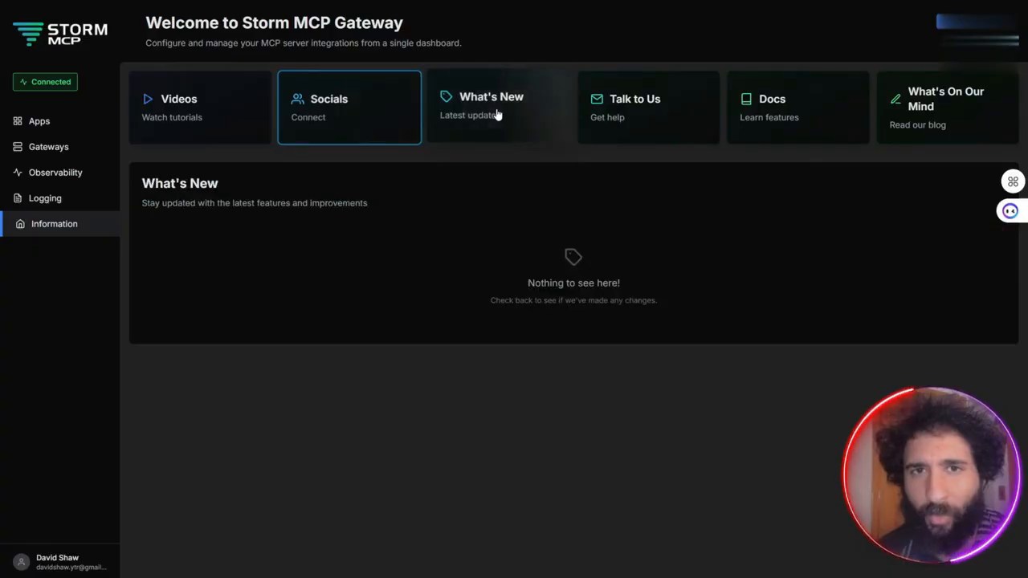
click(635, 107)
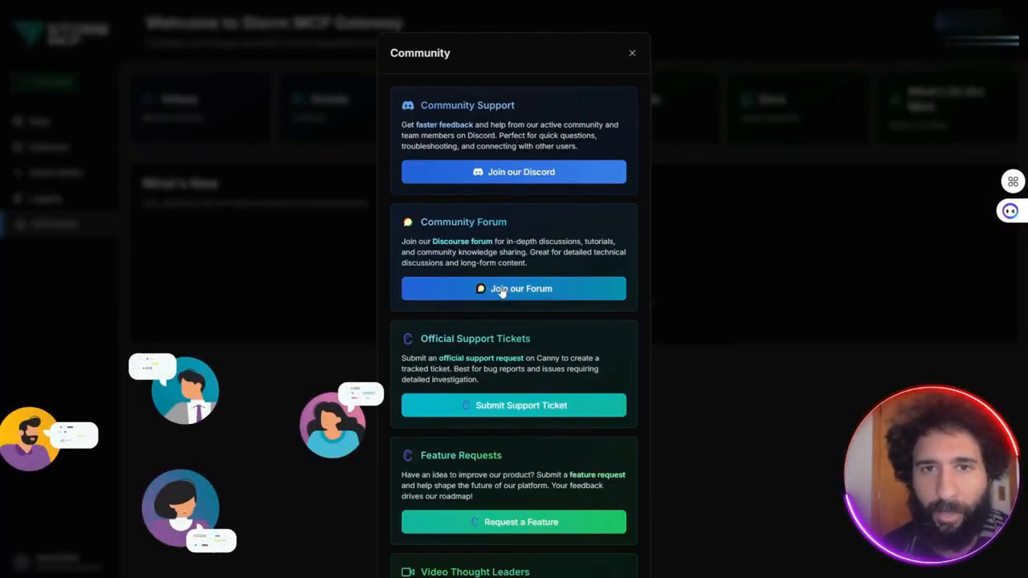
Step: Scroll through the Community panel's forum, support ticket, feature request and video creator options
scroll(down, 3)
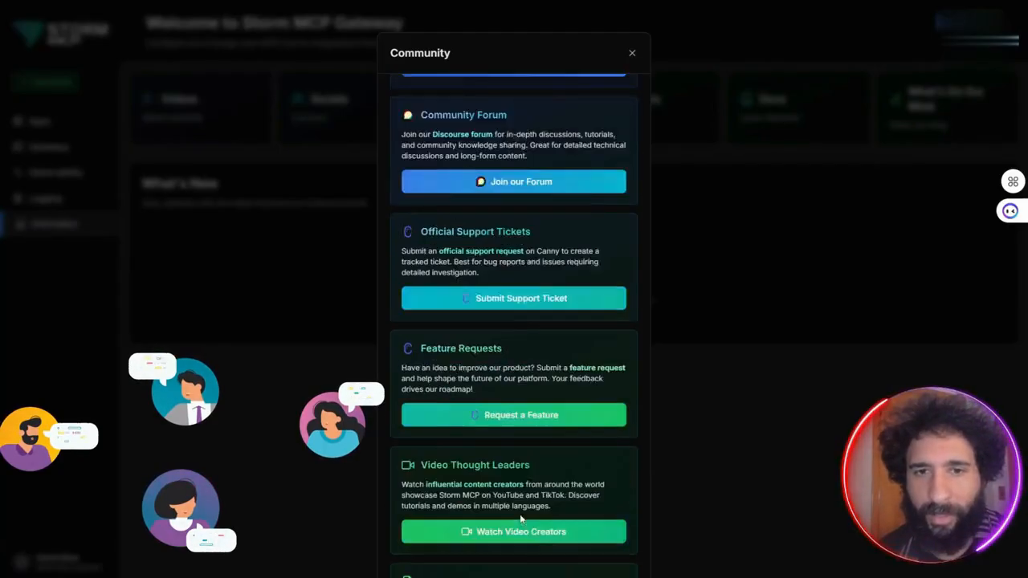
scroll(down, 3)
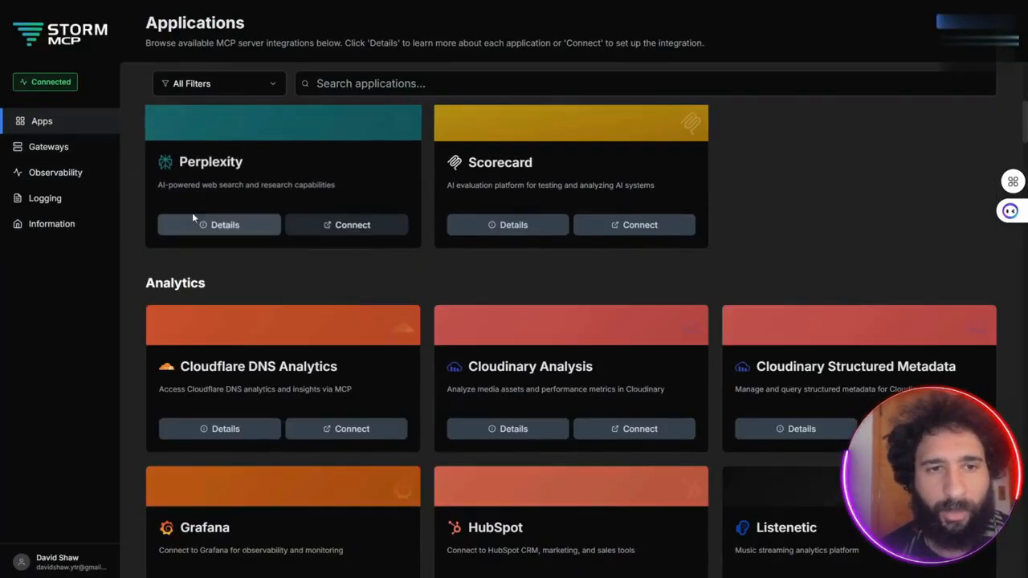
scroll(up, 3)
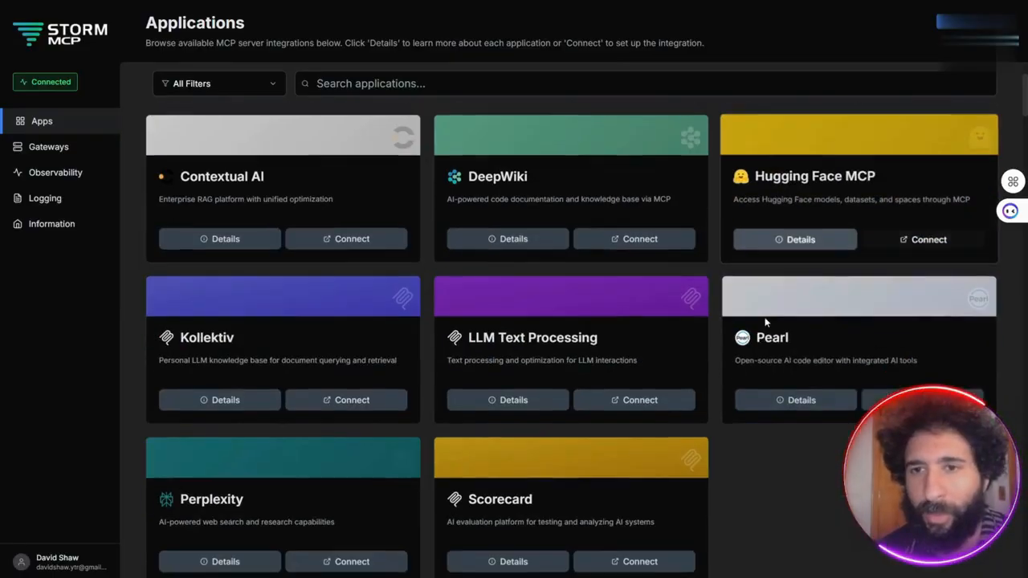
scroll(down, 3)
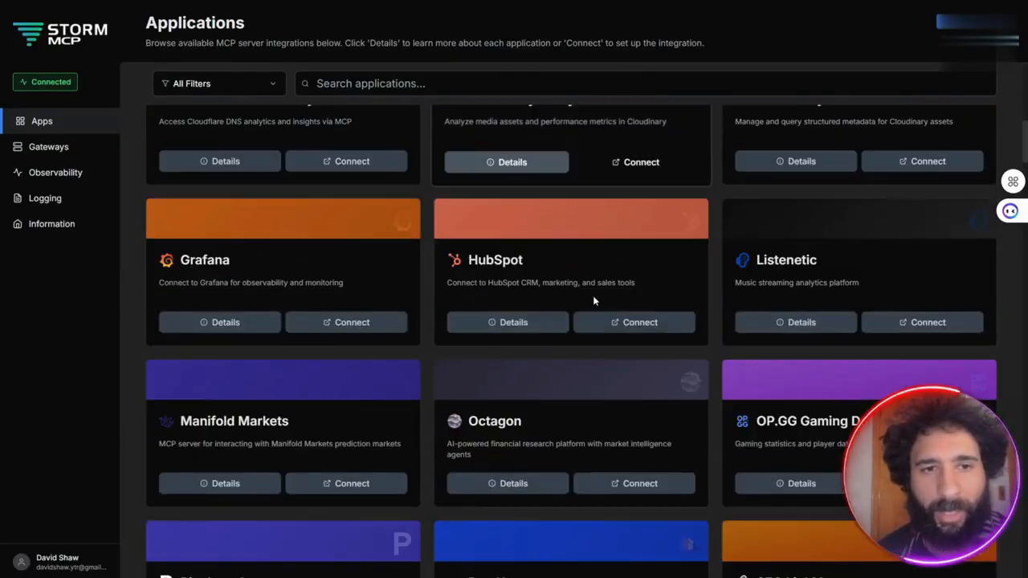
scroll(down, 3)
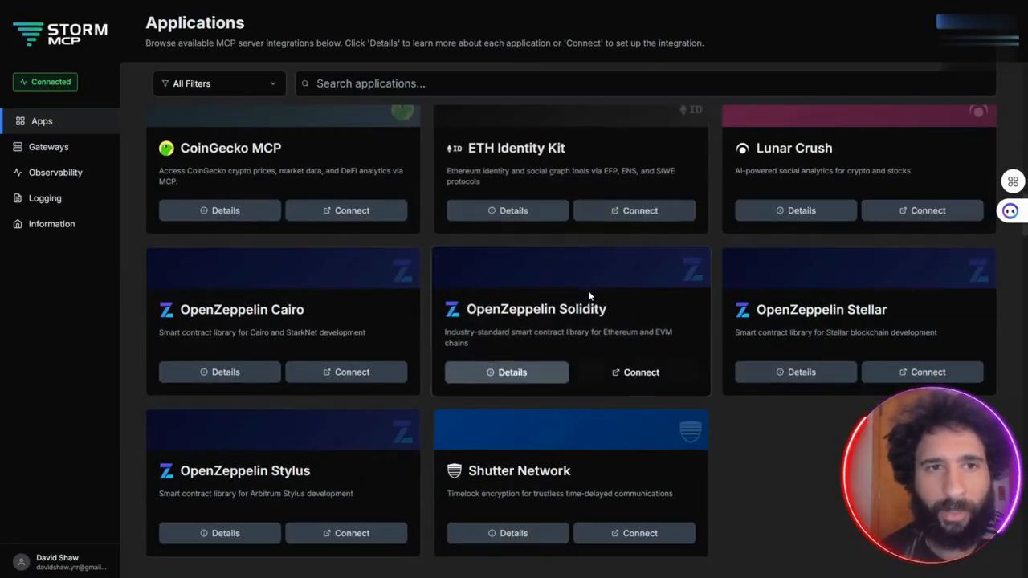
scroll(down, 3)
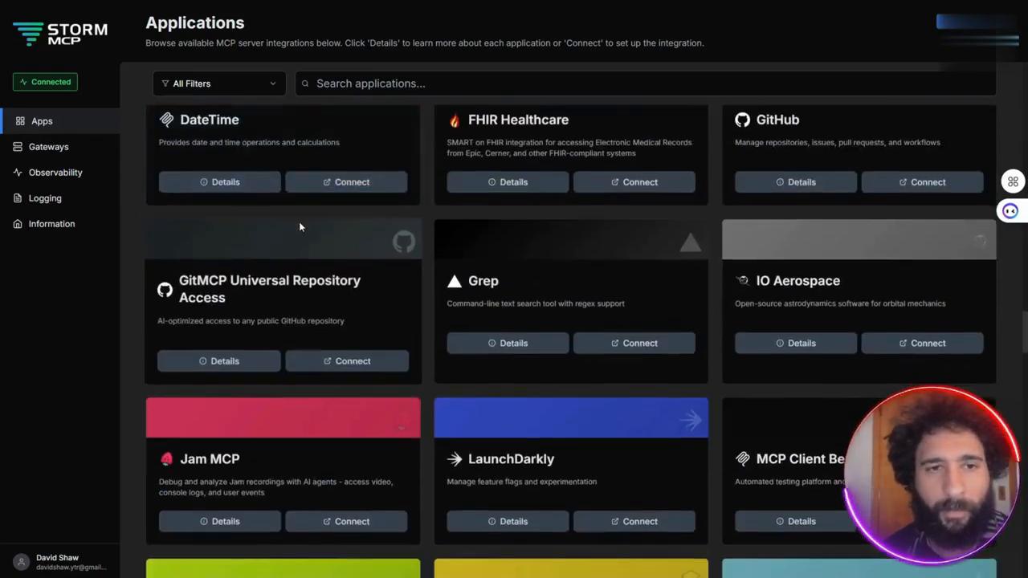
scroll(down, 3)
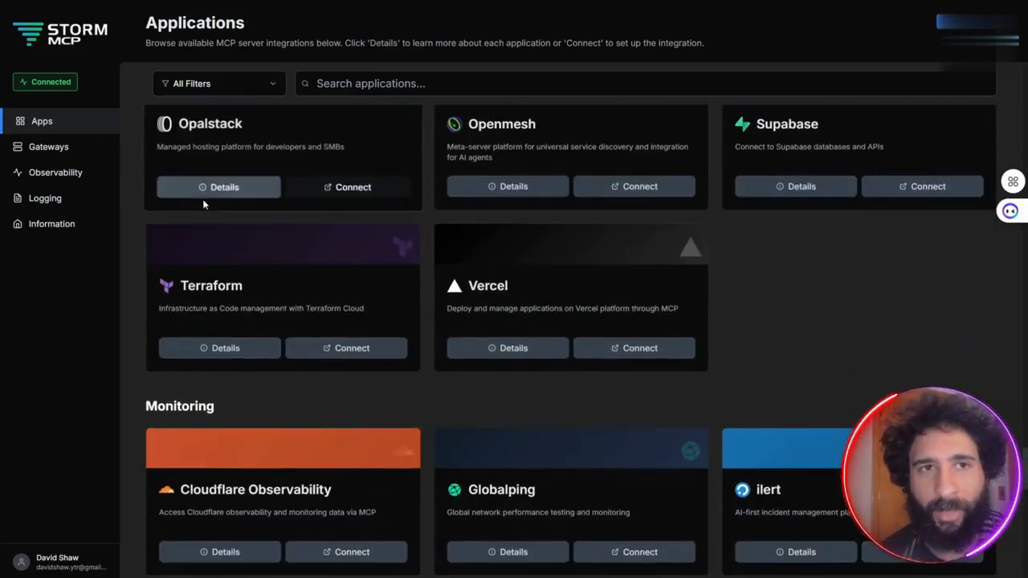
scroll(down, 3)
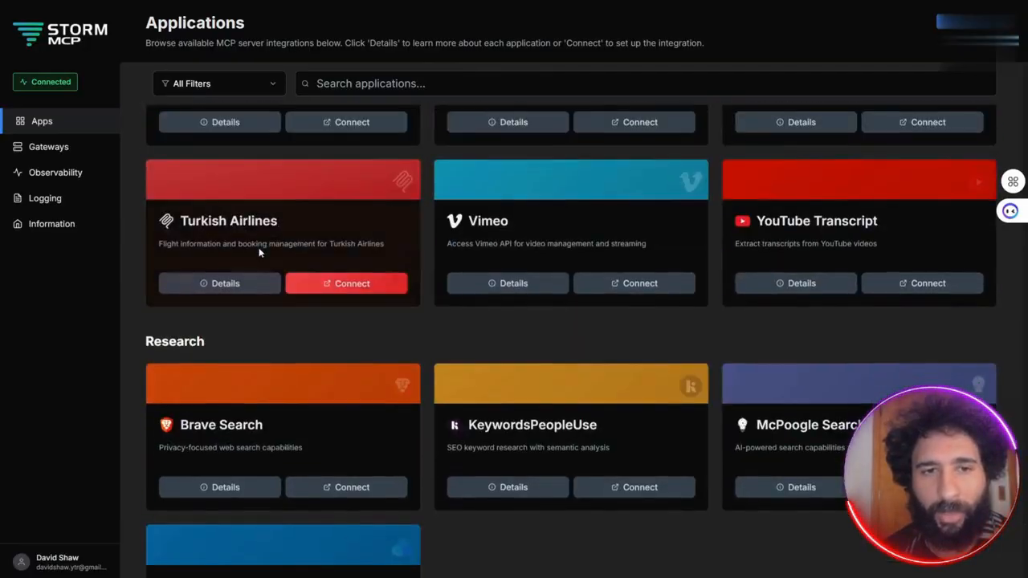
scroll(down, 3)
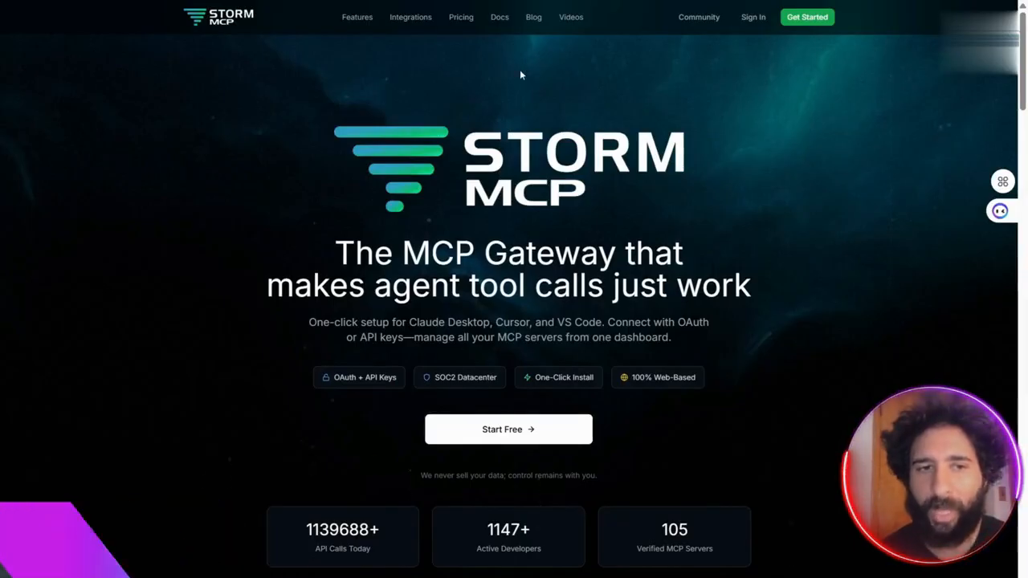
mouse_move(562, 75)
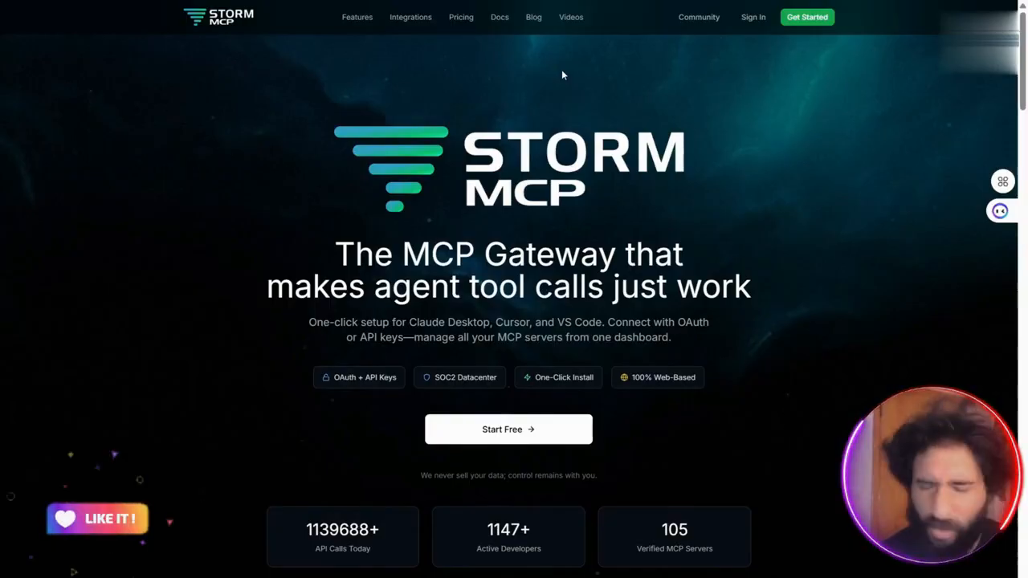
scroll(down, 3)
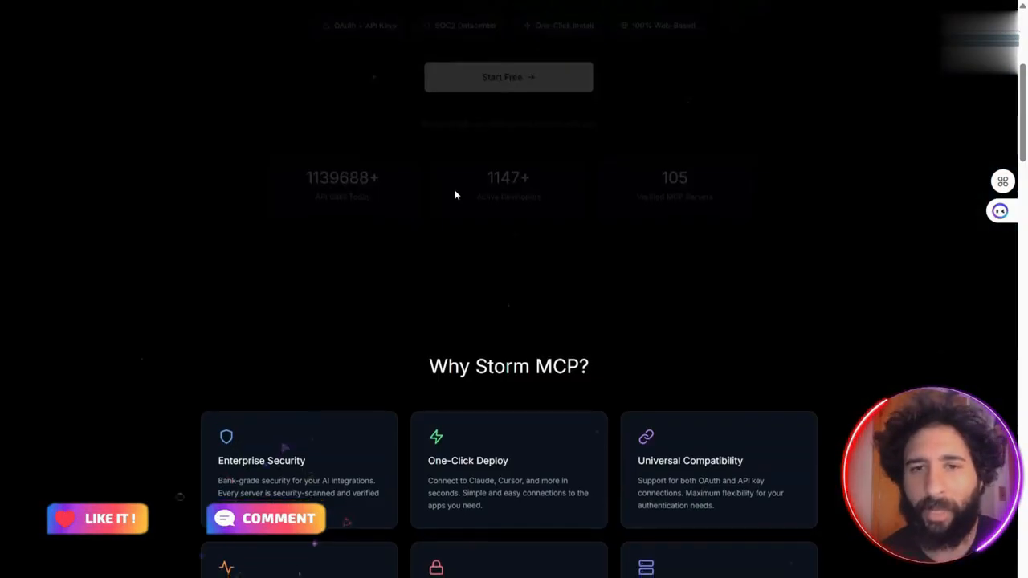
scroll(down, 3)
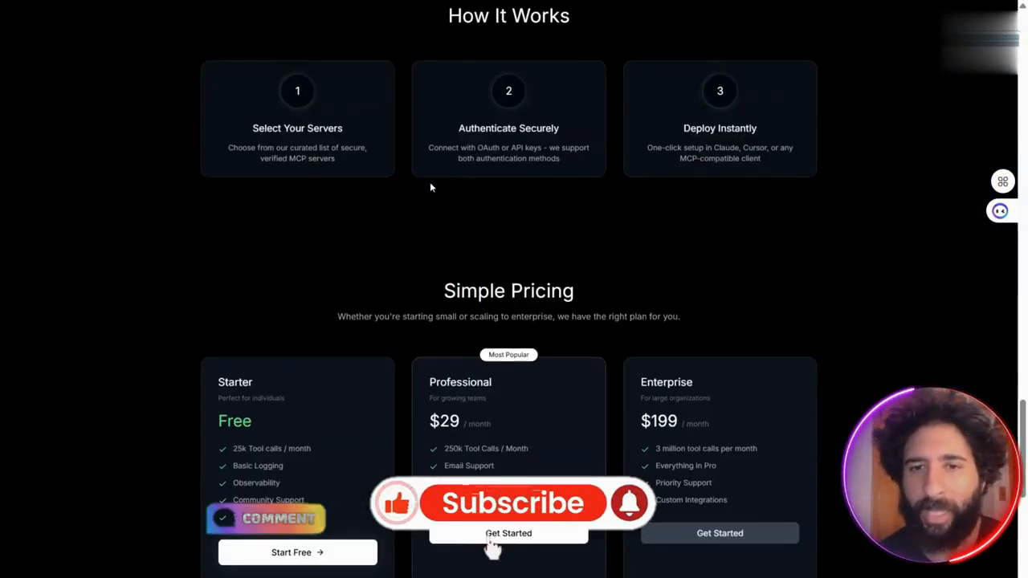
scroll(down, 3)
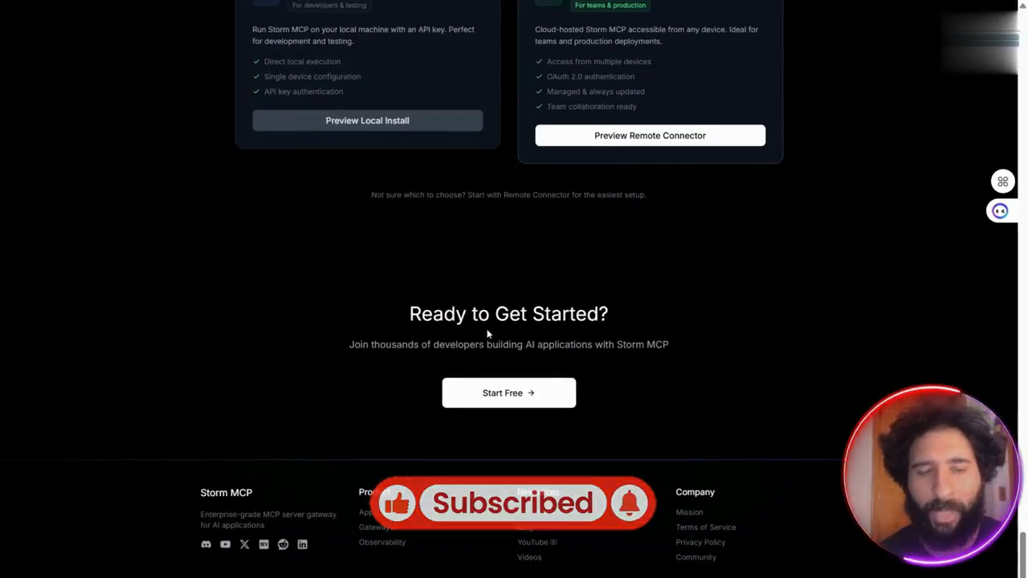